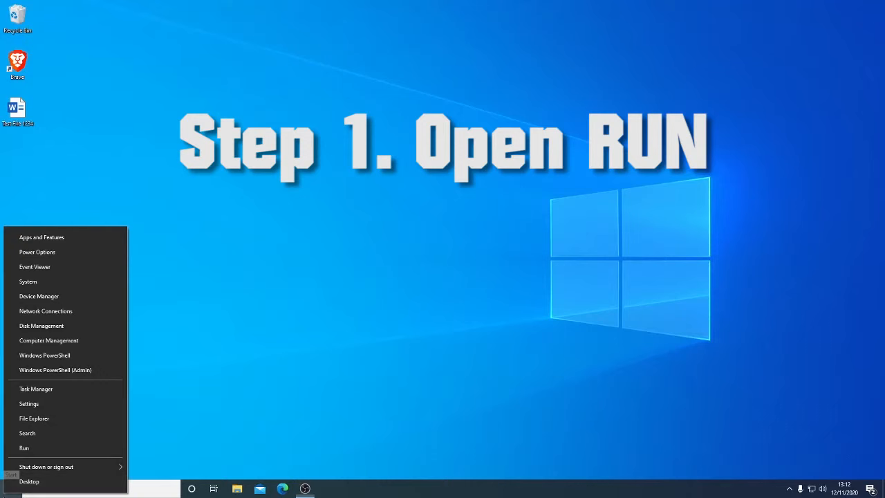
{"action": "mouse_move", "coordinate": [24, 448]}
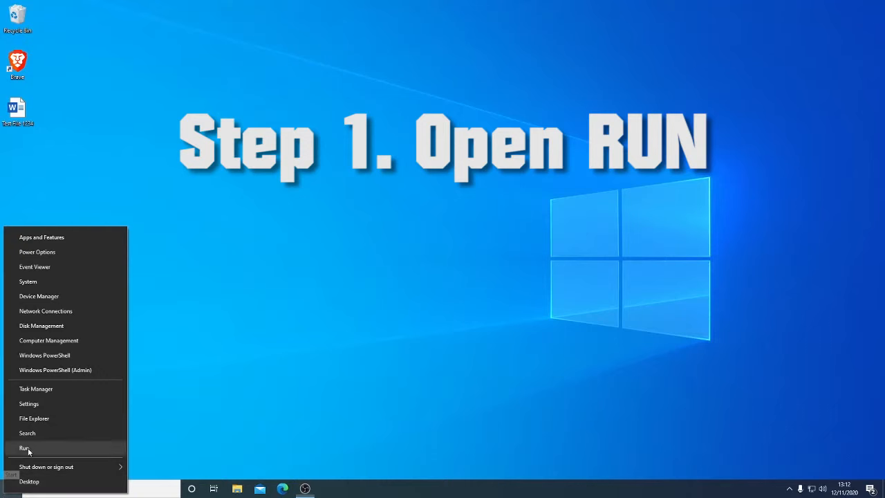
Open the Run box from the Start button's right-click menu.
{"action": "left_click", "coordinate": [25, 448]}
{"action": "type", "text": "shell:startup"}
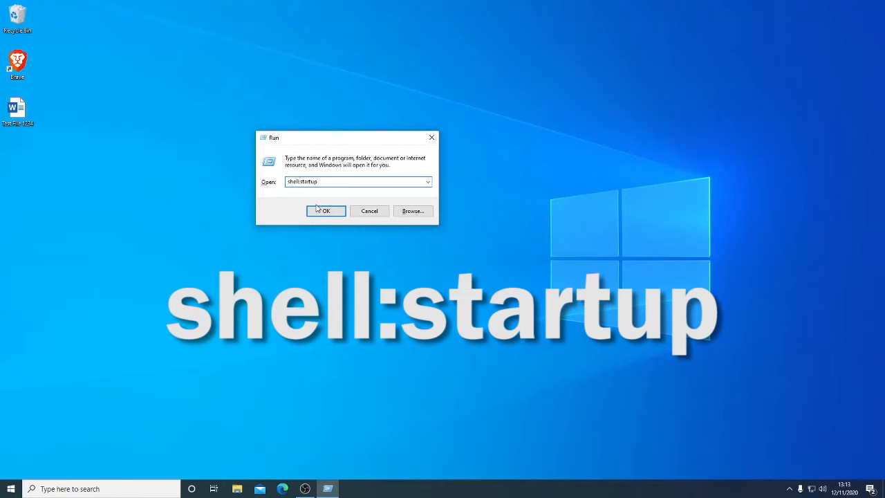
Launch shell:startup from Run to open the empty Start-up folder.
{"action": "left_click", "coordinate": [326, 211]}
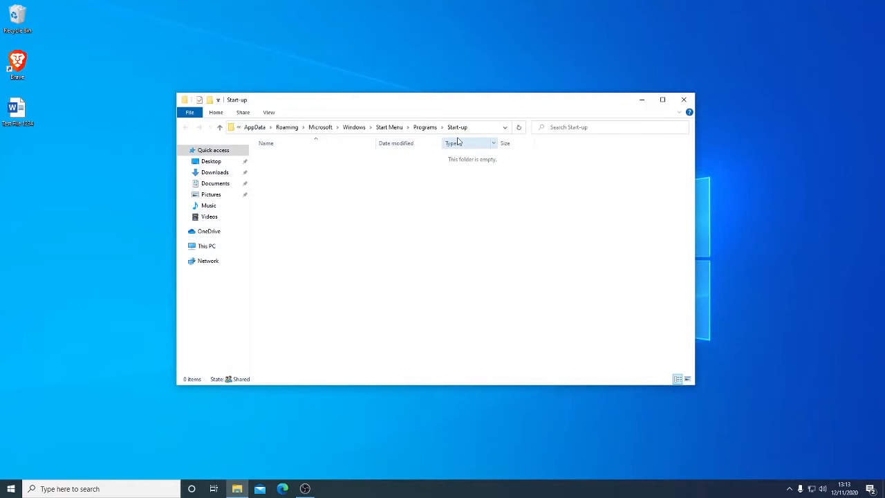
{"action": "mouse_move", "coordinate": [429, 180]}
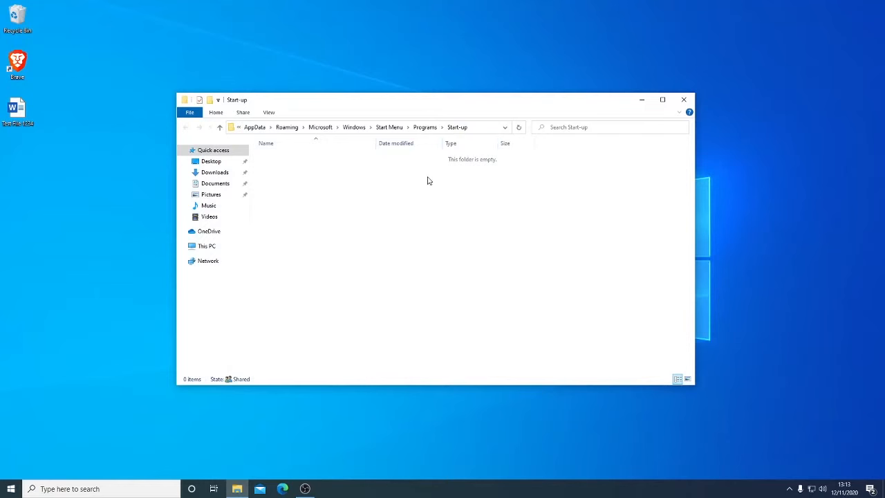
{"action": "mouse_move", "coordinate": [394, 157]}
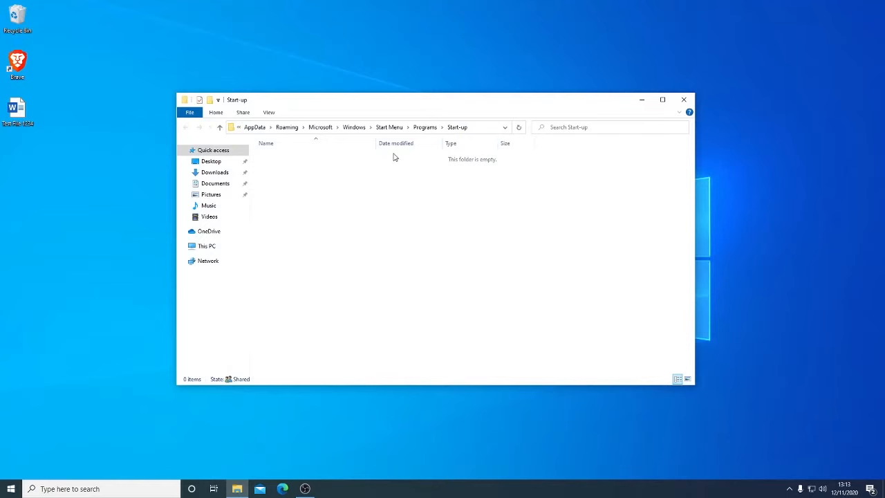
{"action": "mouse_move", "coordinate": [397, 215]}
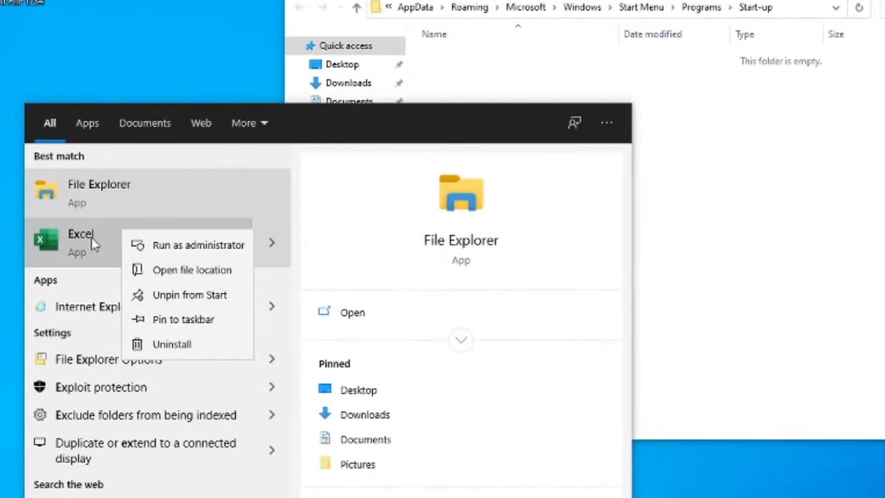
Copy the Excel shortcut from the Start Menu Programs folder and paste it into Start-up.
{"action": "left_click", "coordinate": [193, 271]}
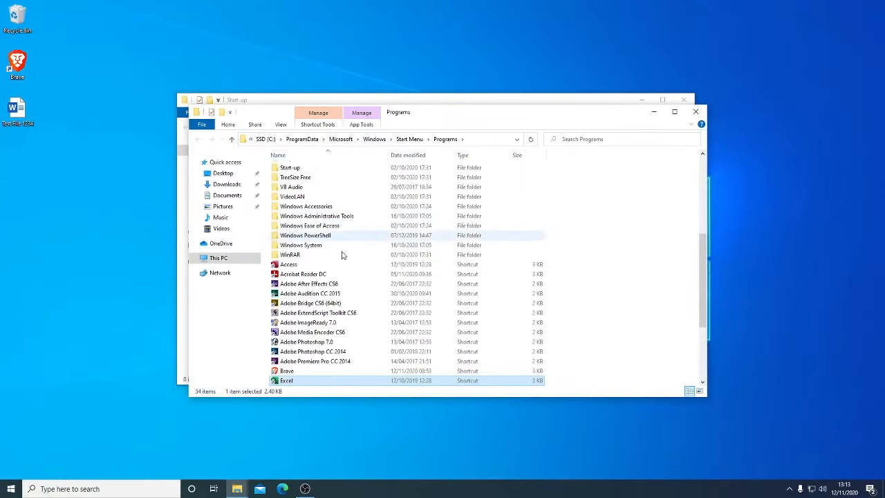
{"action": "scroll", "scroll_direction": "down", "scroll_amount": 3}
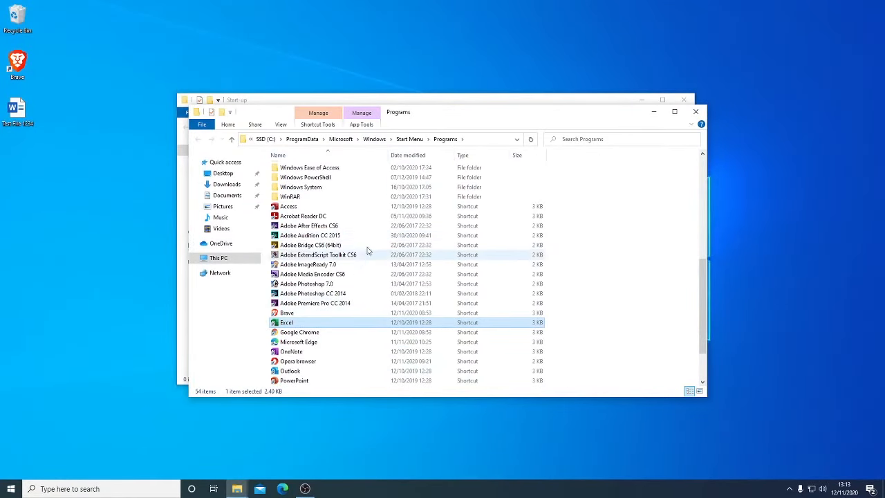
{"action": "key", "text": "Ctrl+c"}
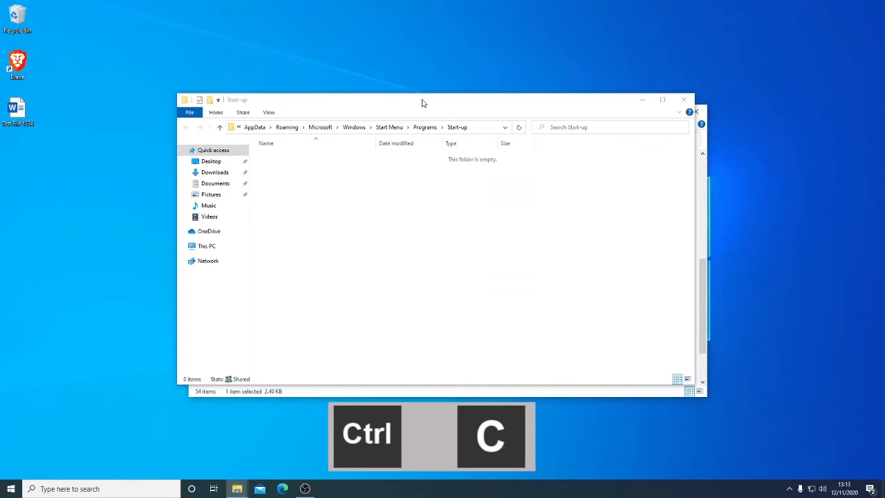
{"action": "key", "text": "Ctrl+v"}
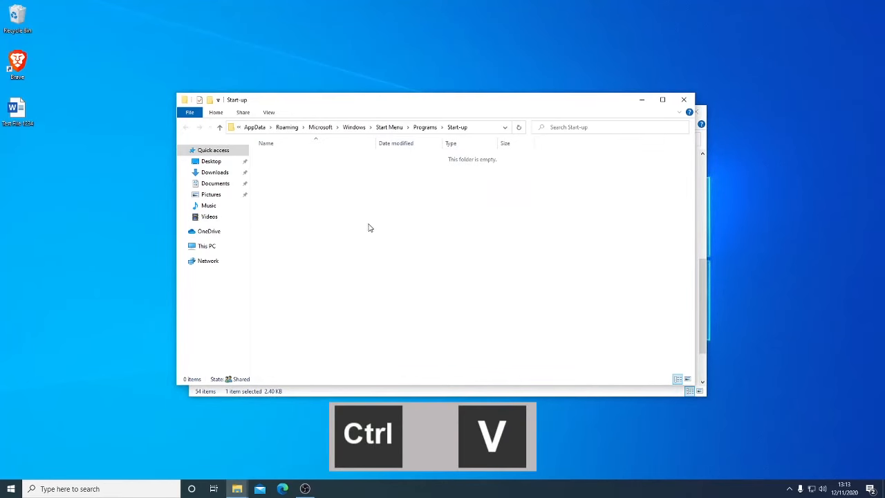
{"action": "key", "text": "ctrl+v"}
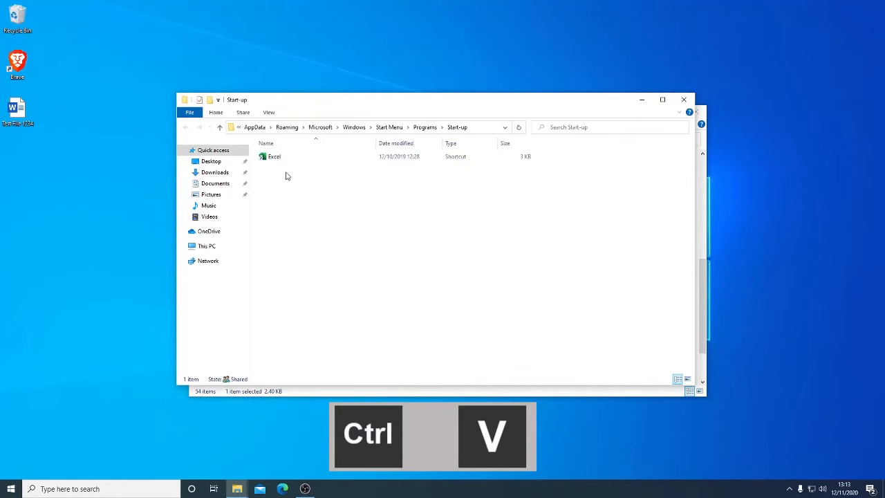
{"action": "mouse_move", "coordinate": [273, 158]}
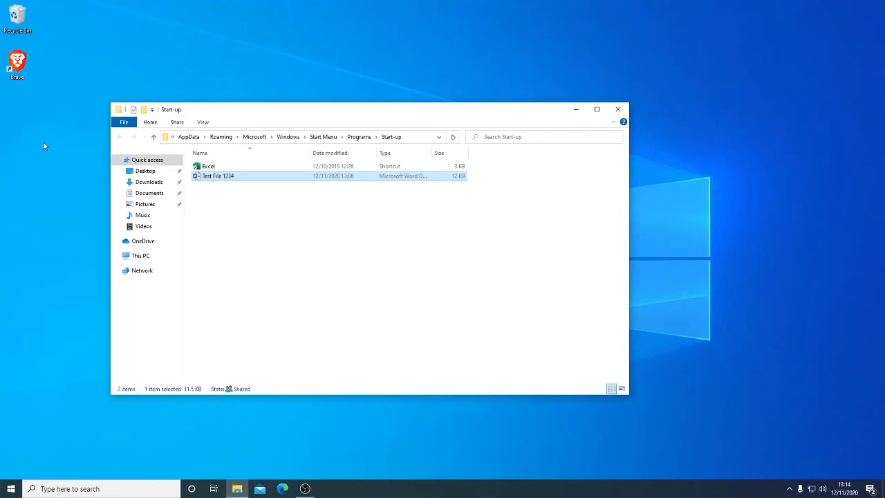
Move Test File 1234 back to the desktop and create a 'Test File 1234' shortcut in Start-up.
{"action": "left_click_drag", "start_coordinate": [218, 175], "coordinate": [53, 111]}
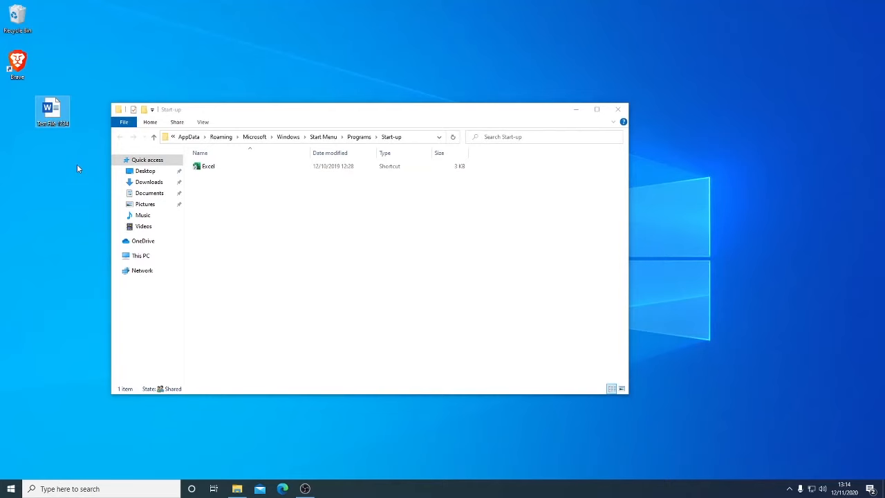
{"action": "left_click", "coordinate": [50, 110]}
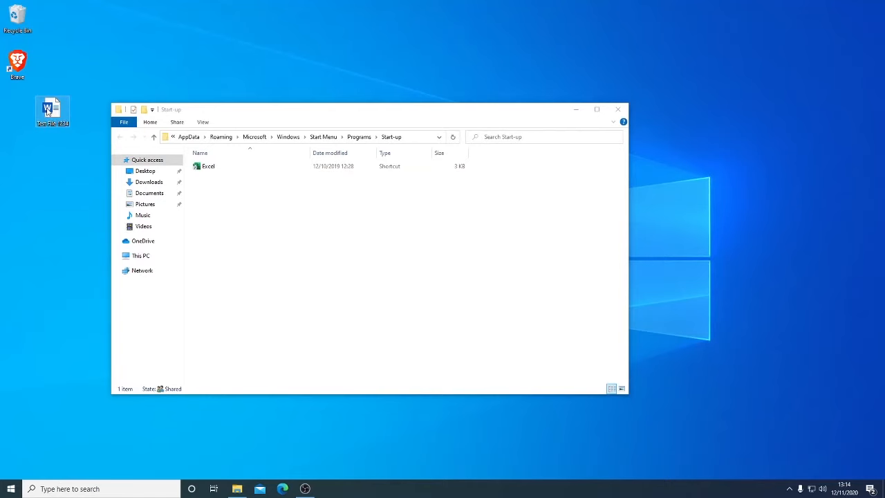
{"action": "right_click", "coordinate": [51, 111]}
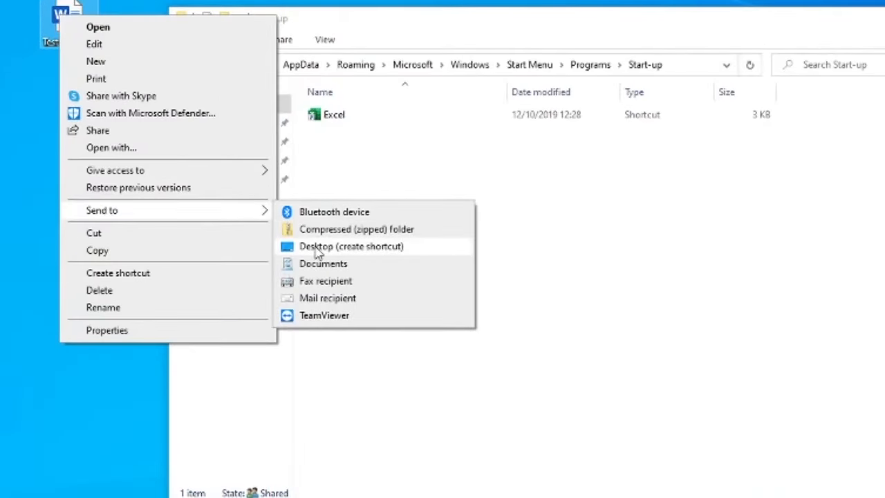
{"action": "left_click", "coordinate": [351, 246]}
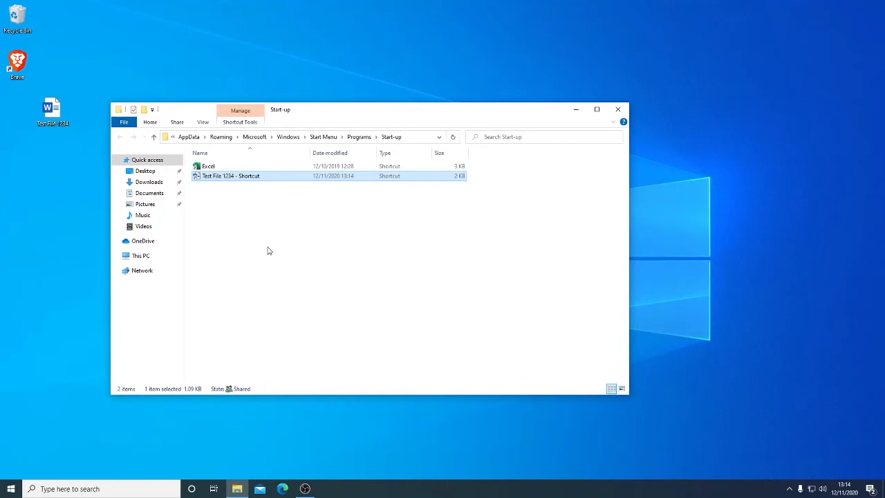
{"action": "mouse_move", "coordinate": [240, 179]}
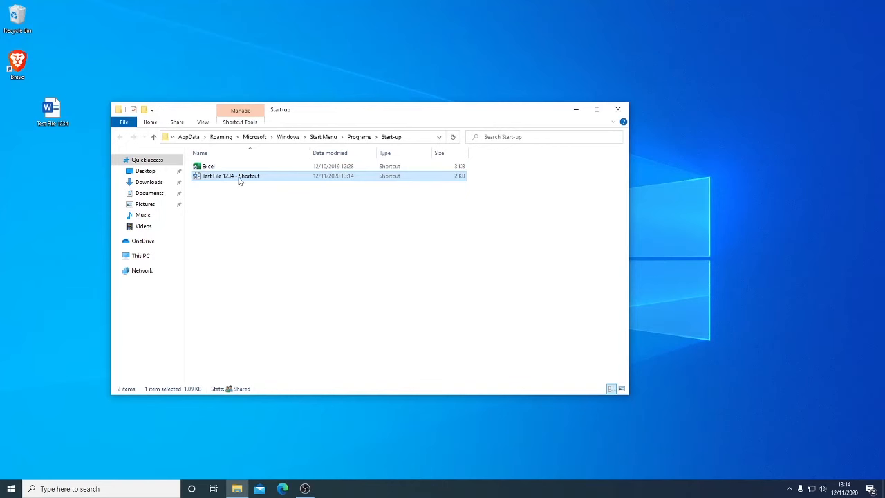
{"action": "key", "text": "F2"}
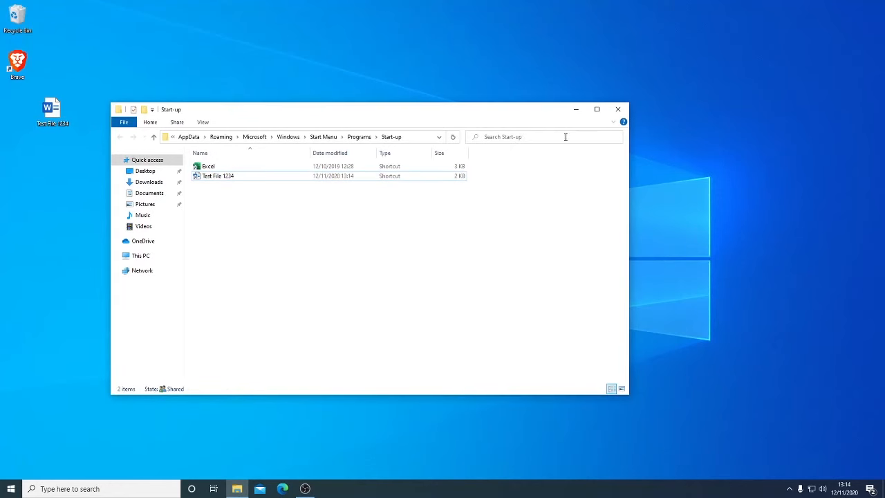
Close the Start-up window and restart Windows.
{"action": "left_click", "coordinate": [617, 109]}
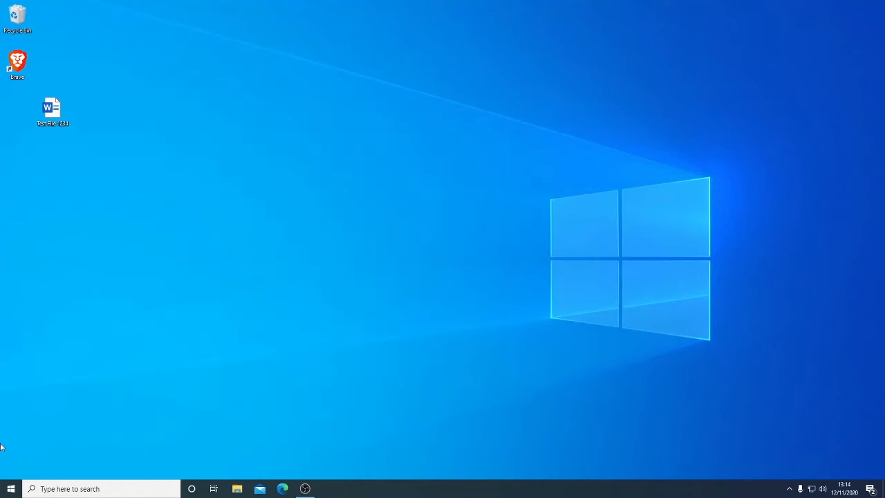
{"action": "mouse_move", "coordinate": [11, 489]}
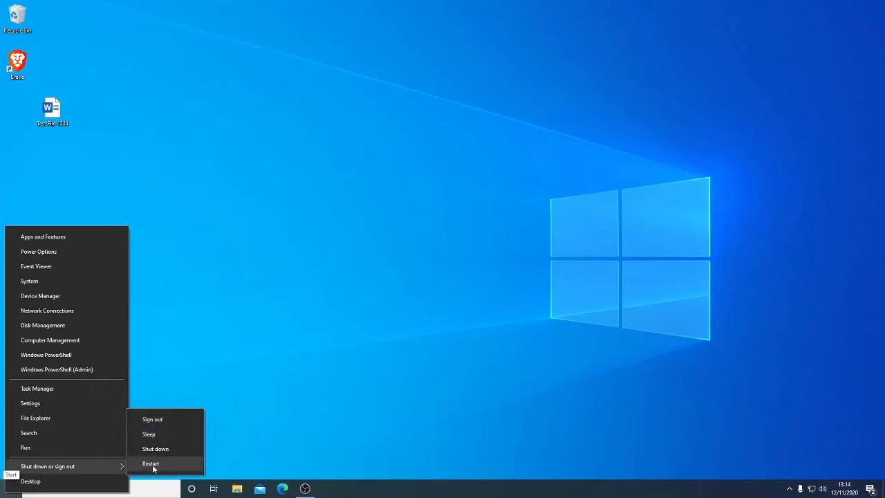
{"action": "left_click", "coordinate": [151, 463]}
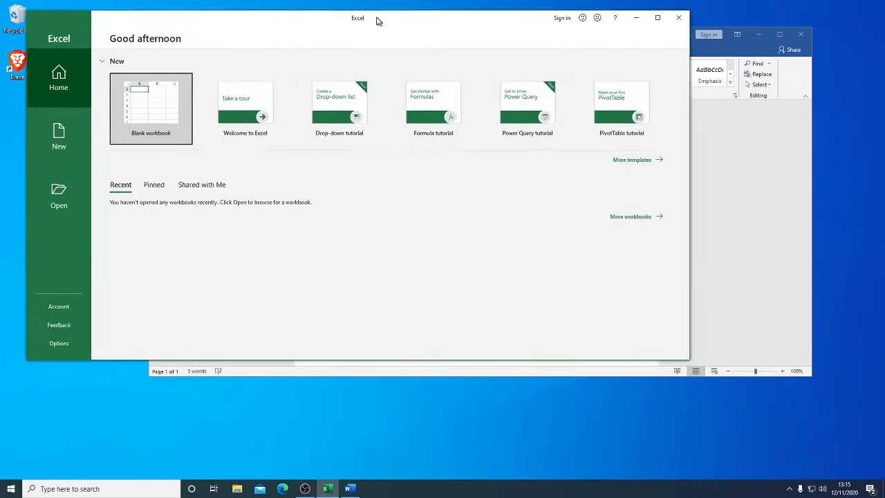
Bring Test File 1234 forward, close it in Word, then close Excel.
{"action": "left_click", "coordinate": [351, 487]}
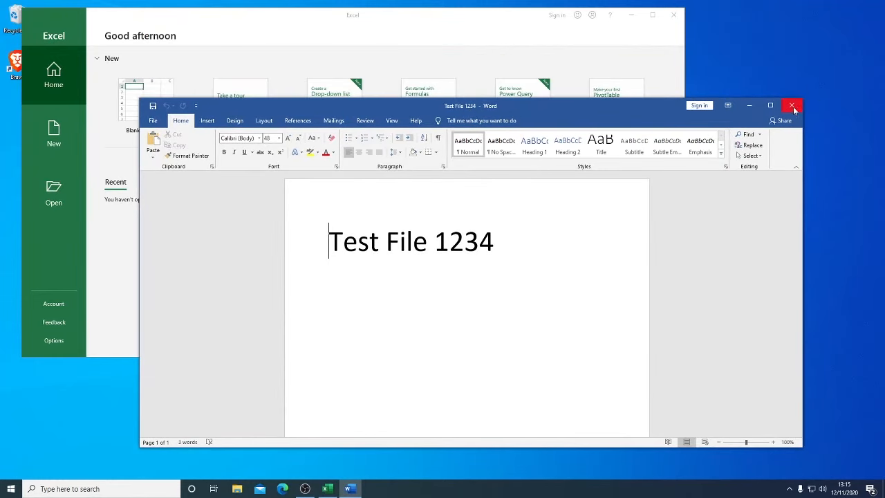
{"action": "left_click", "coordinate": [791, 105]}
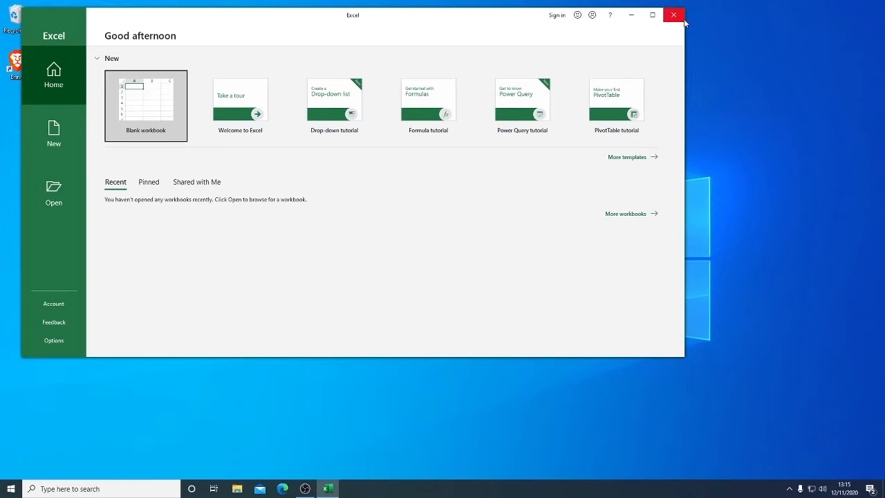
{"action": "left_click", "coordinate": [677, 15]}
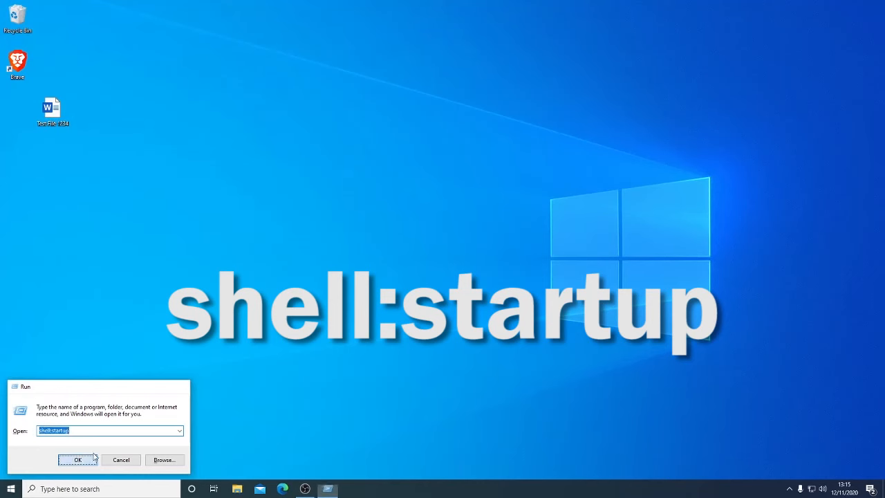
Reopen the Start-up folder, remove both shortcuts, and close the window.
{"action": "left_click", "coordinate": [77, 459]}
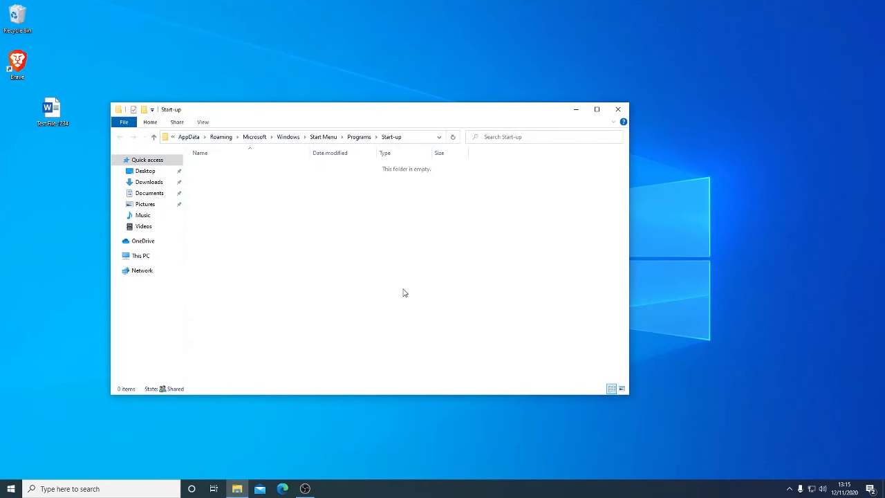
{"action": "mouse_move", "coordinate": [617, 110]}
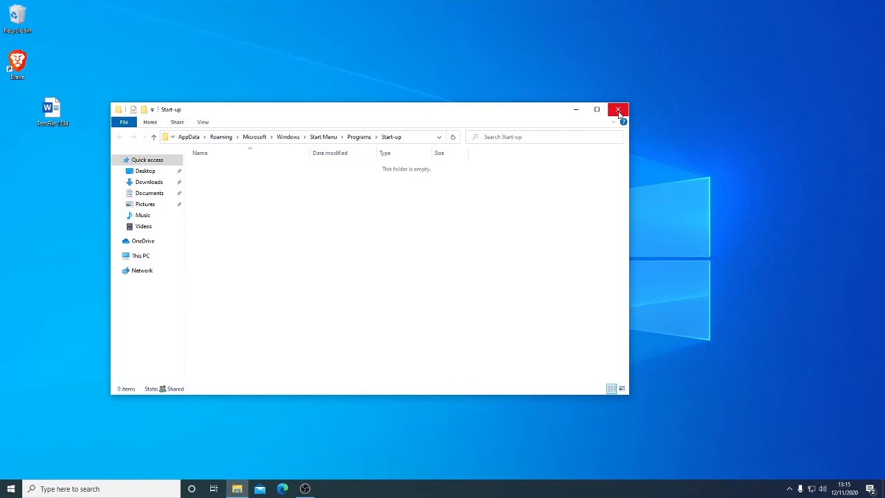
{"action": "left_click", "coordinate": [618, 110]}
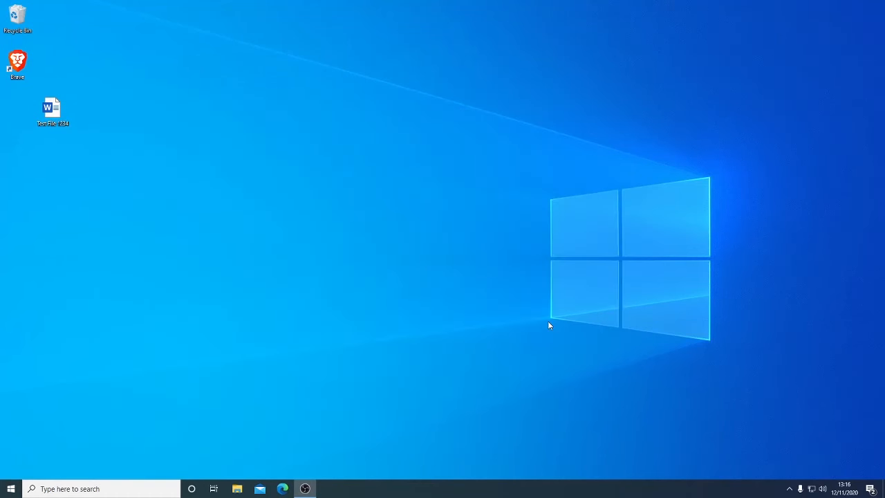